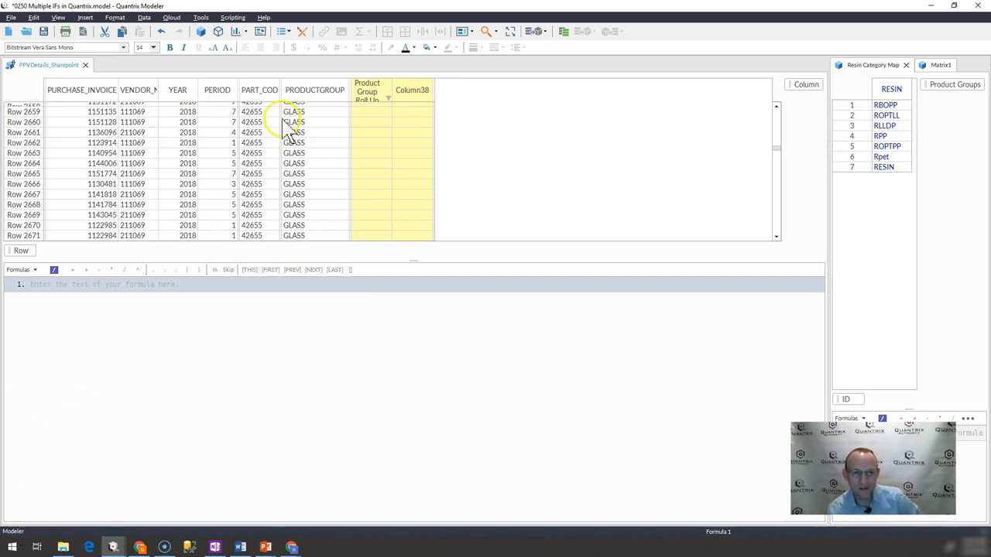
Give Product Group Roll Up the formula =match(PRODUCTGROUP, Resin Category Map::RESIN, 0).
{"action": "left_click", "coordinate": [314, 90]}
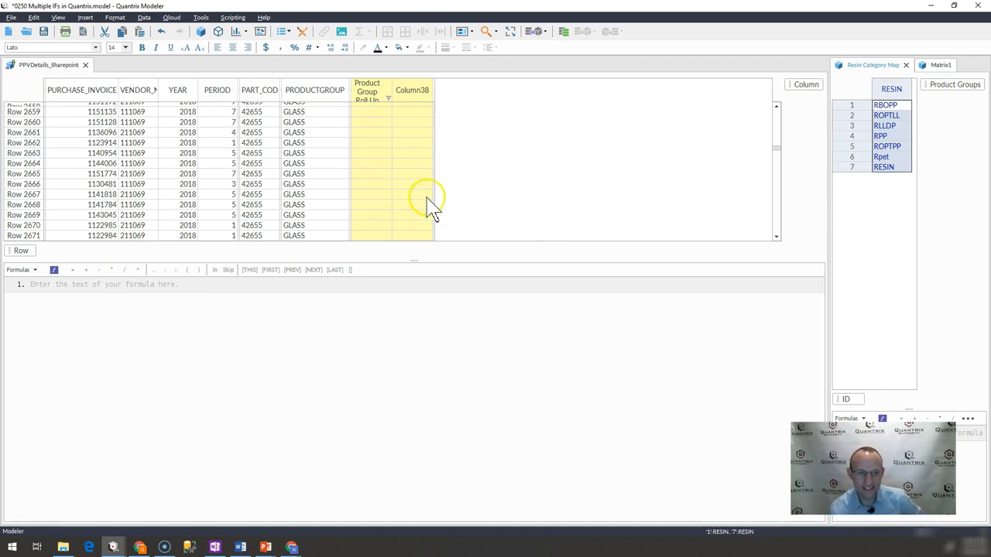
{"action": "mouse_move", "coordinate": [277, 286]}
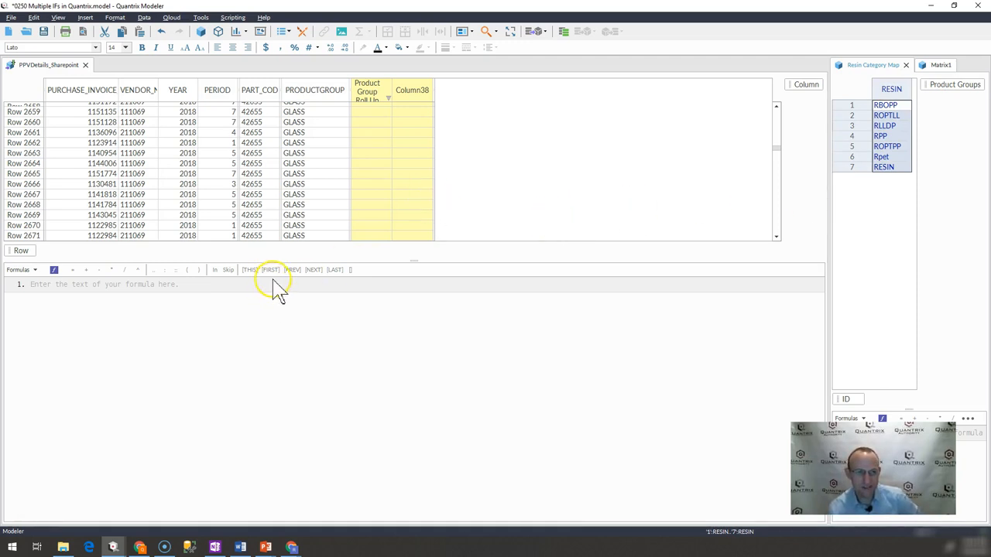
{"action": "left_click", "coordinate": [369, 91]}
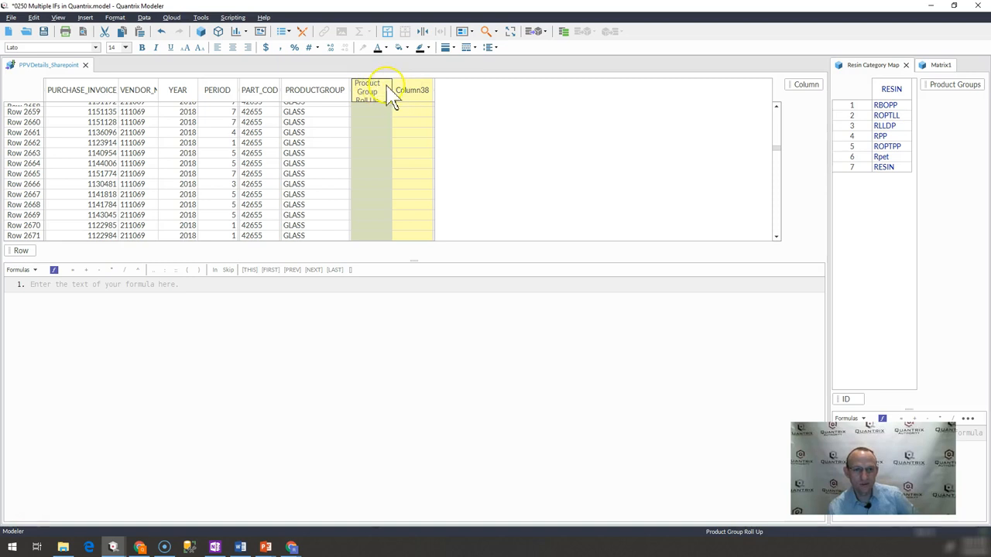
{"action": "left_click", "coordinate": [369, 93]}
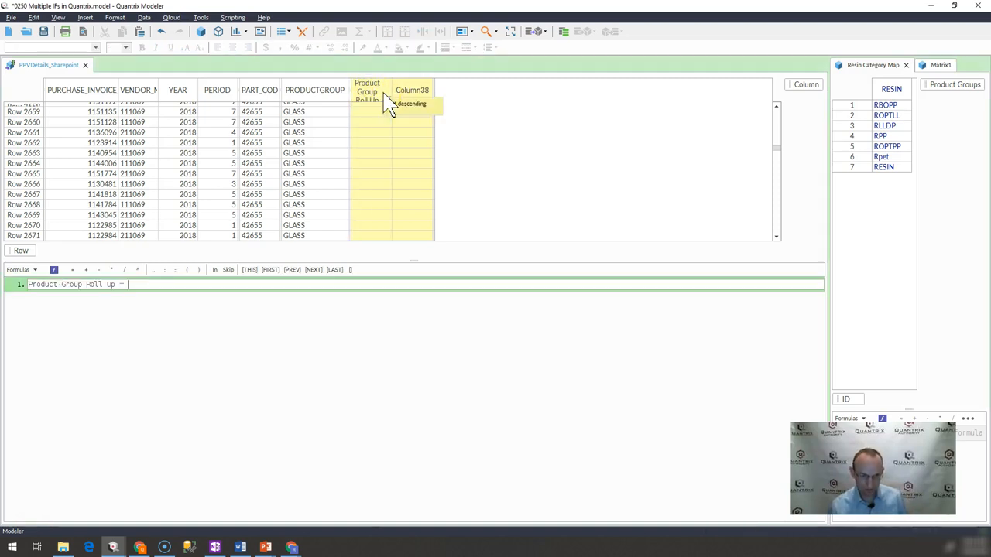
{"action": "type", "text": "match("}
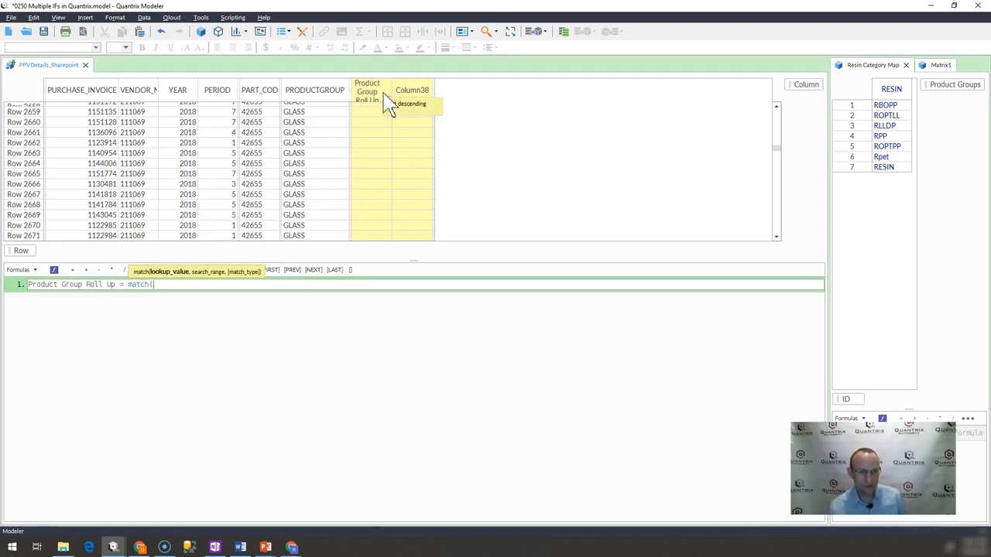
{"action": "left_click", "coordinate": [314, 89]}
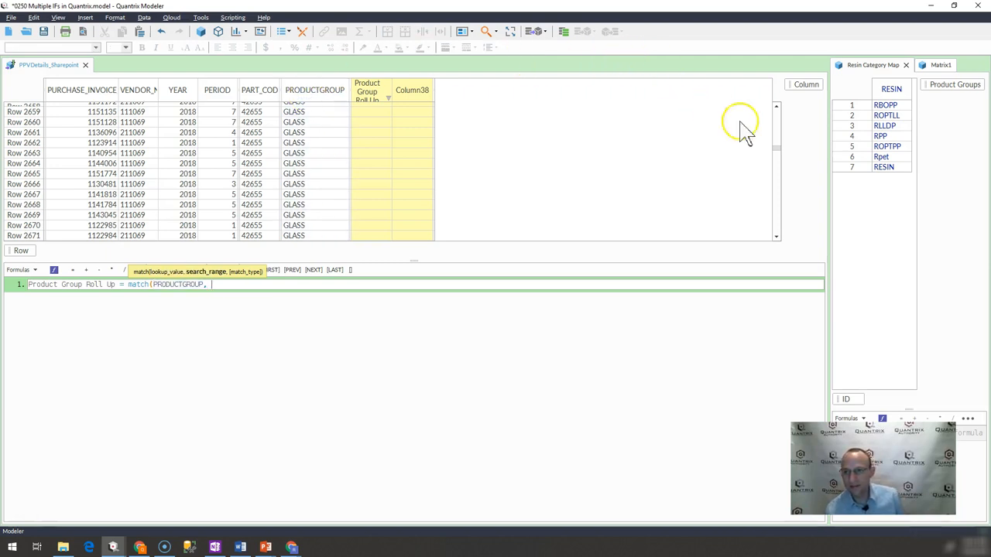
{"action": "left_click", "coordinate": [893, 88]}
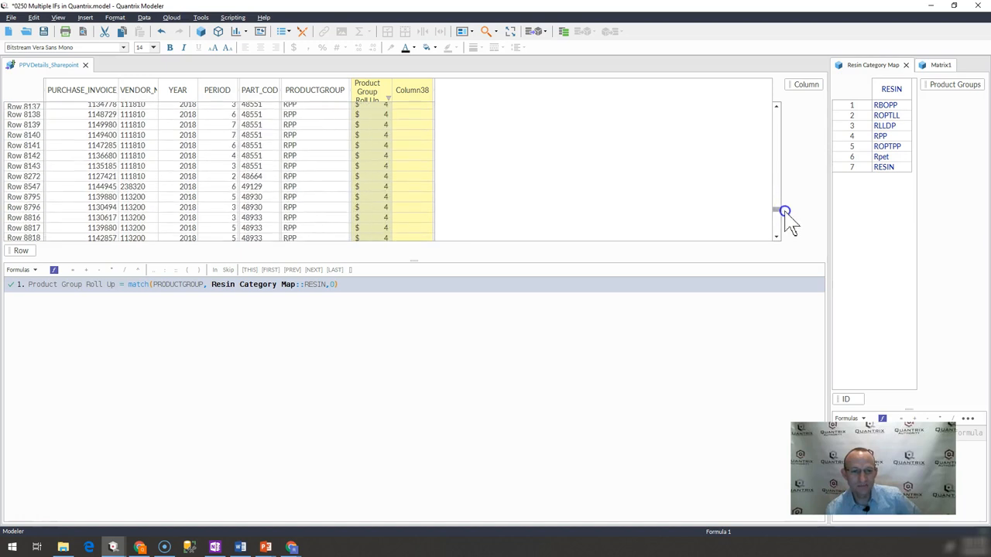
{"action": "left_click_drag", "start_coordinate": [784, 212], "coordinate": [786, 207]}
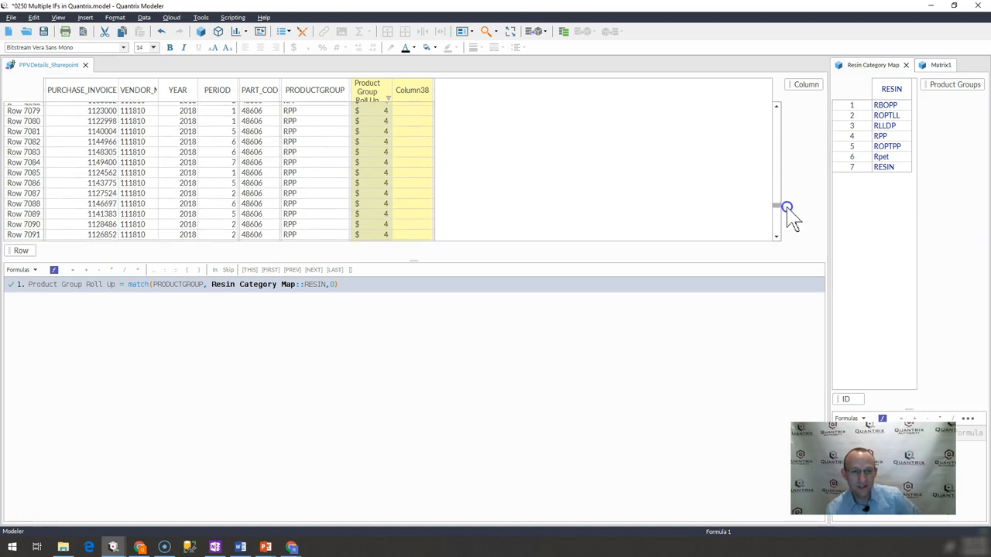
{"action": "left_click", "coordinate": [371, 183]}
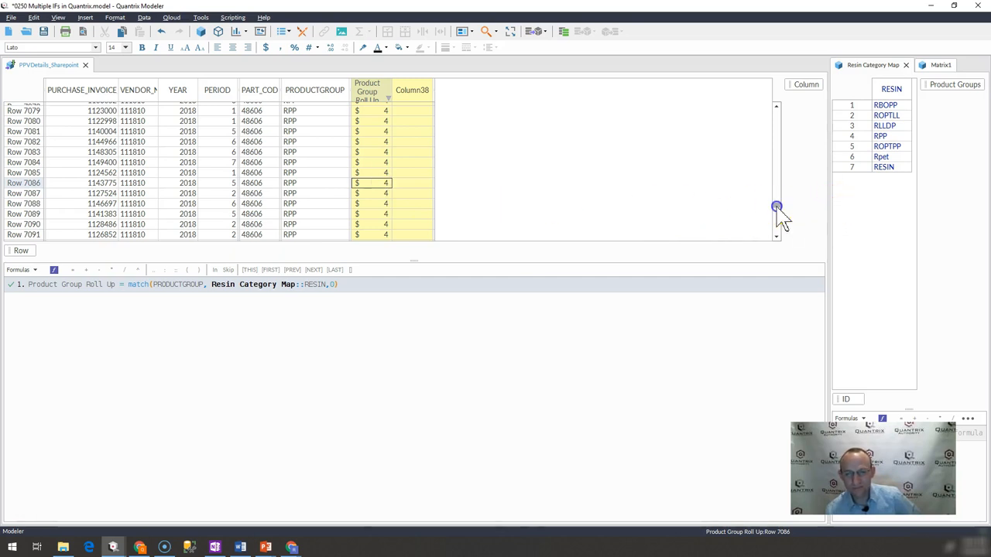
{"action": "left_click_drag", "start_coordinate": [777, 207], "coordinate": [779, 195]}
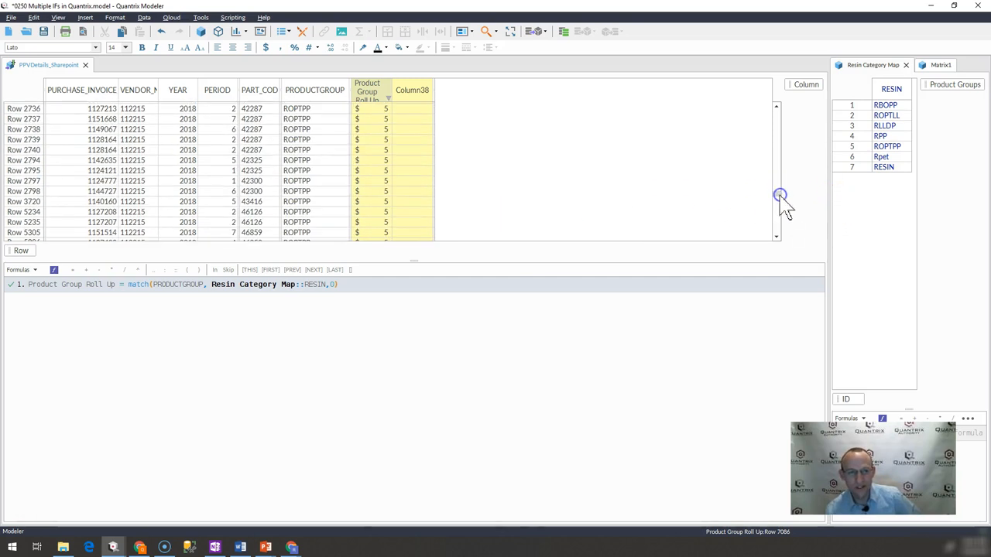
Wrap the MATCH in NOT(ISERROR(...)) and check that OILCOM rows show 1.00.
{"action": "left_click", "coordinate": [127, 284]}
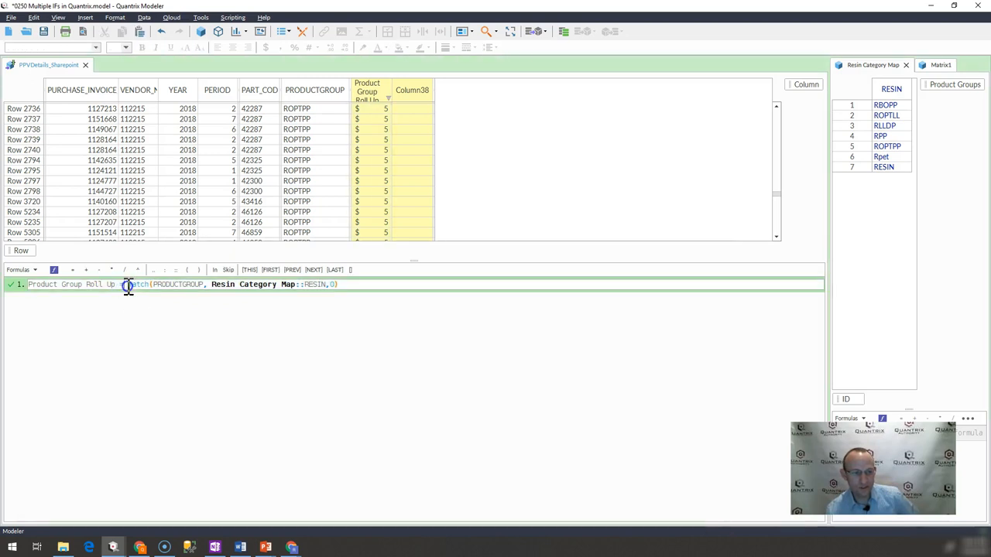
{"action": "type", "text": "iserror("}
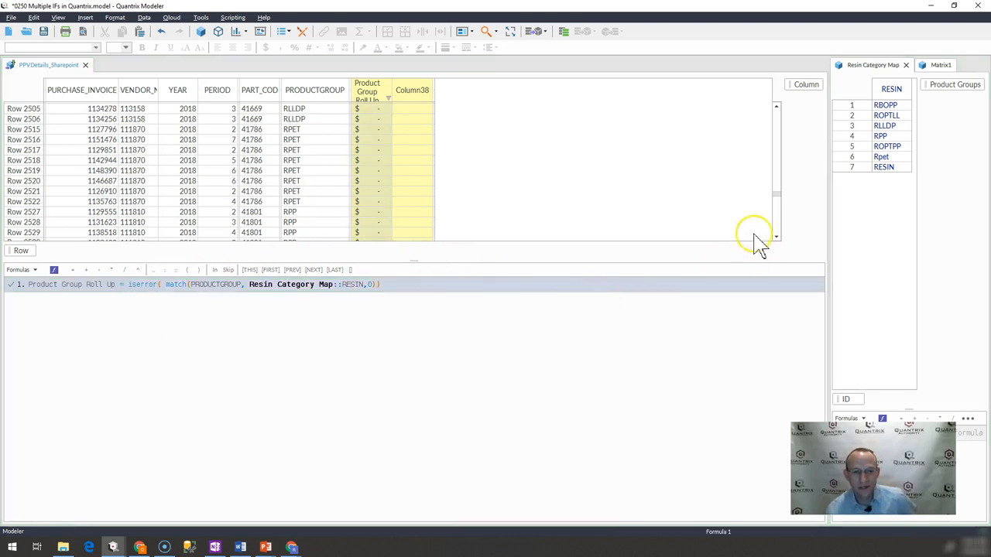
{"action": "scroll", "scroll_direction": "down", "scroll_amount": 3}
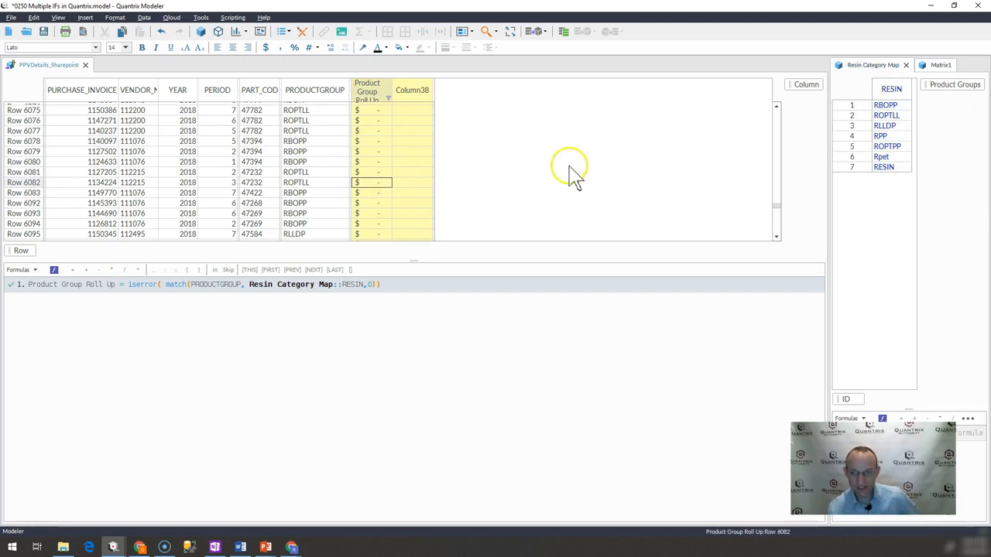
{"action": "mouse_move", "coordinate": [126, 308]}
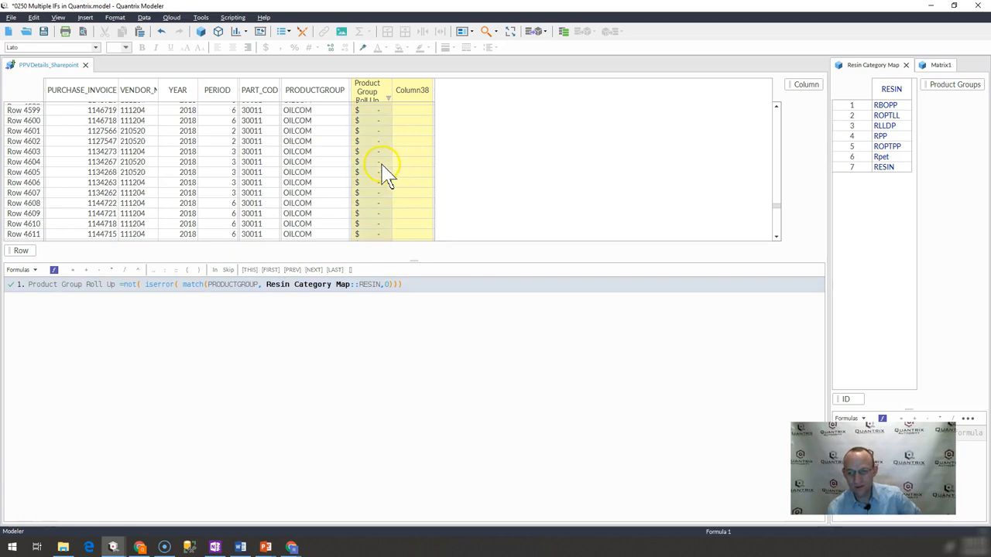
{"action": "left_click", "coordinate": [370, 171]}
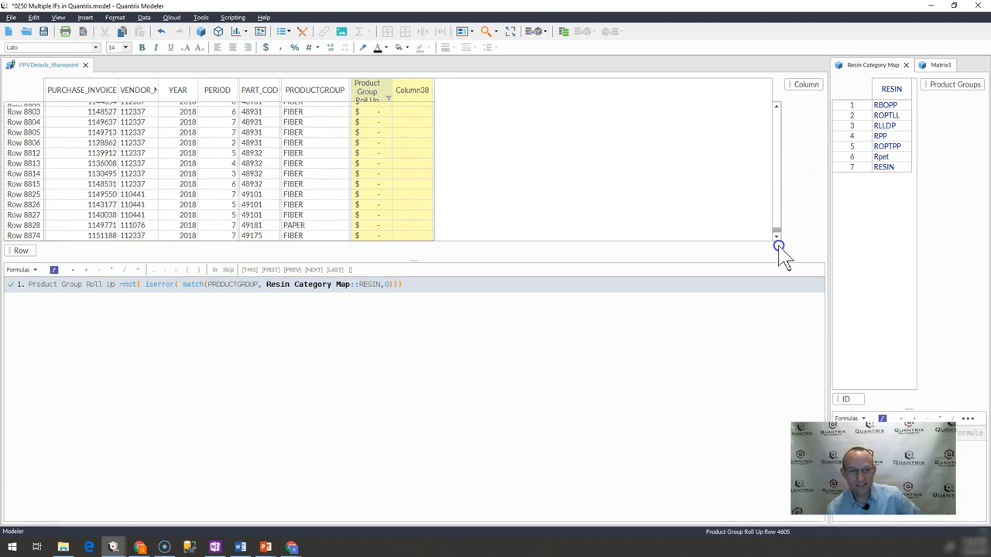
{"action": "left_click_drag", "start_coordinate": [778, 246], "coordinate": [786, 137]}
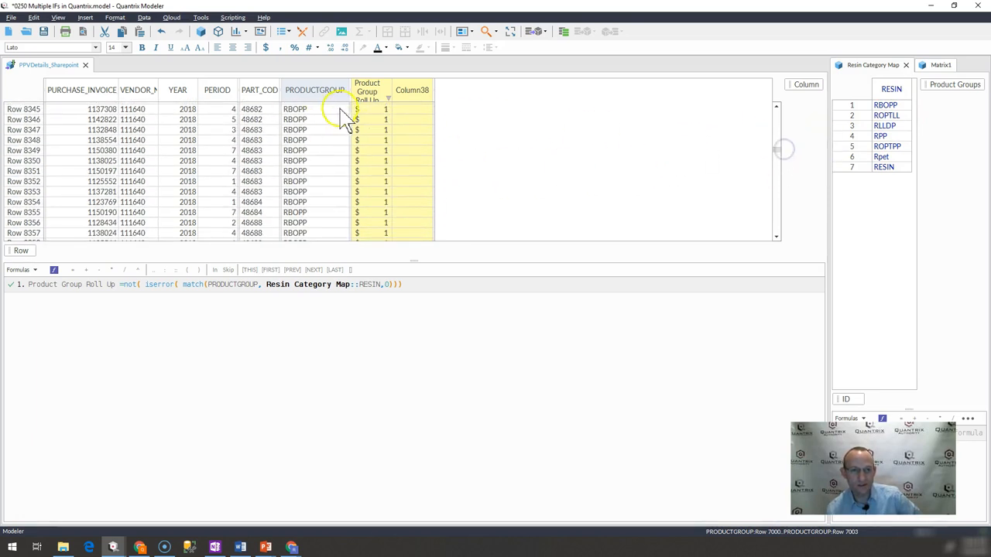
{"action": "left_click", "coordinate": [284, 49]}
{"action": "type", "text": "Exists"}
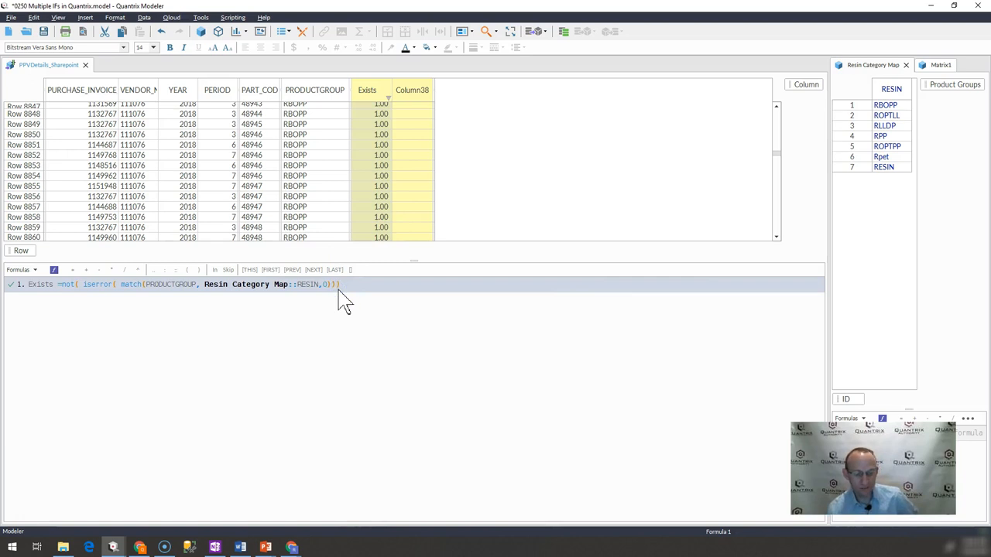
Rename the Column38 header to 'Exist with Isemptylist'.
{"action": "double_click", "coordinate": [96, 284]}
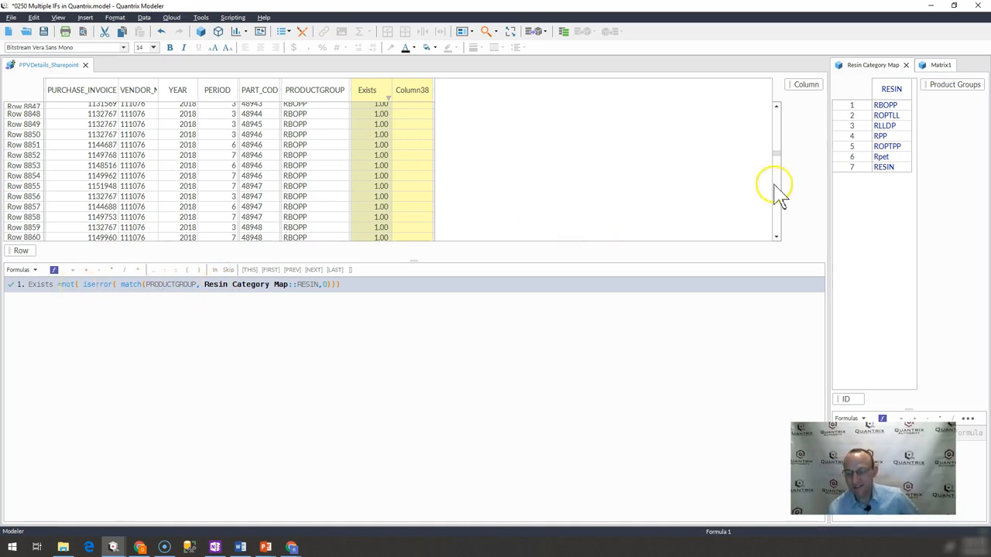
{"action": "mouse_move", "coordinate": [407, 116]}
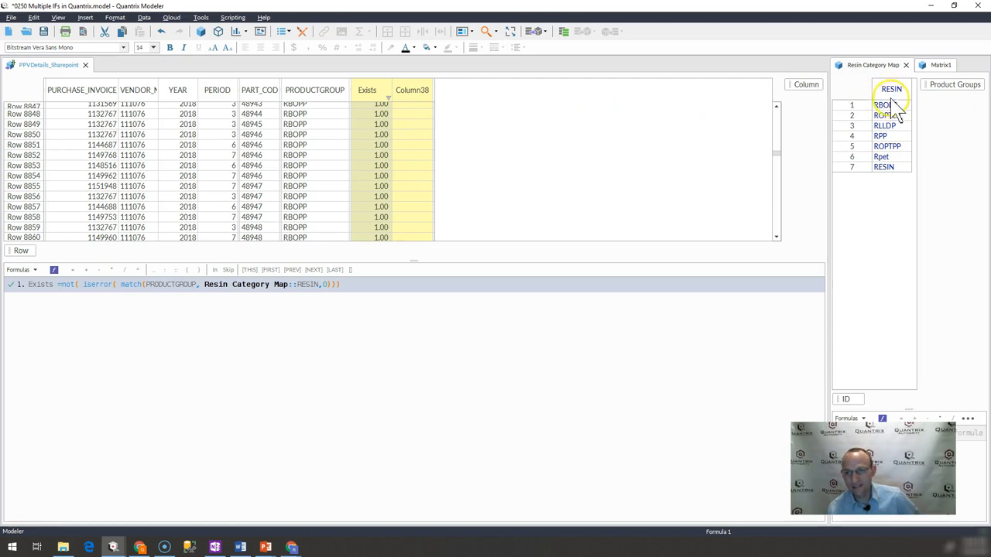
{"action": "left_click", "coordinate": [412, 90]}
{"action": "type", "text": "Exist with Isnumber"}
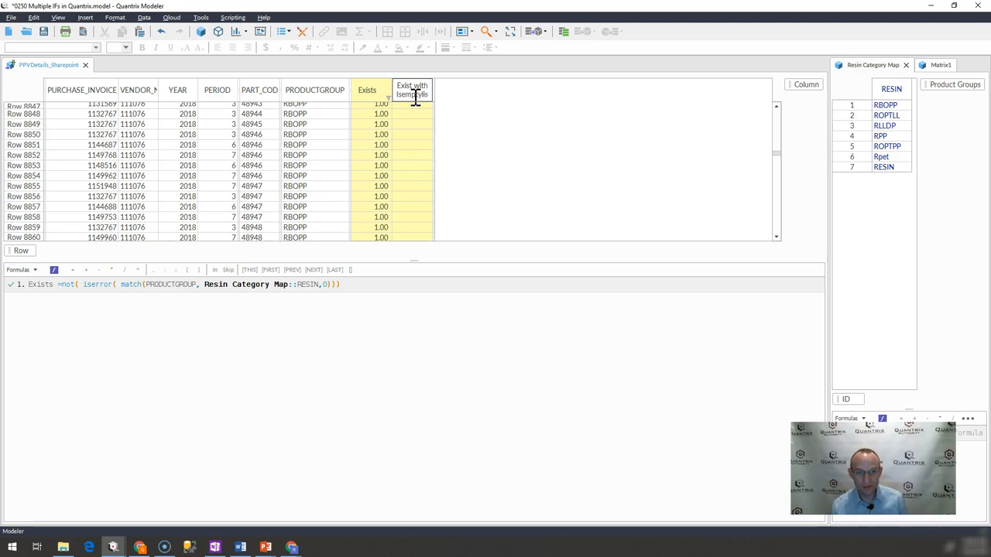
Enter =select(Resin Category Map::RESIN, Resin Category Map::RESIN, PRODUCTGROUP) for Exist with Isemptylist.
{"action": "left_click", "coordinate": [411, 89]}
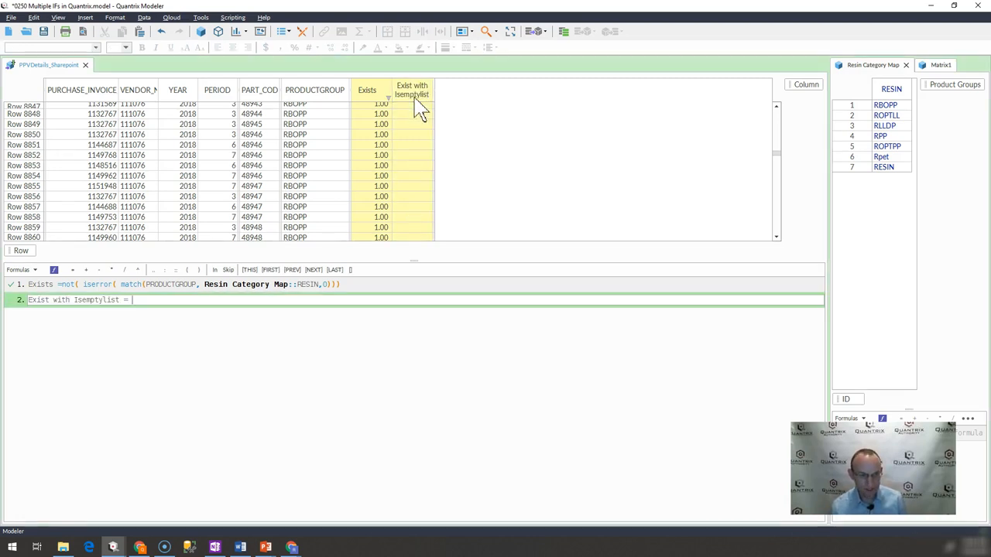
{"action": "type", "text": "select("}
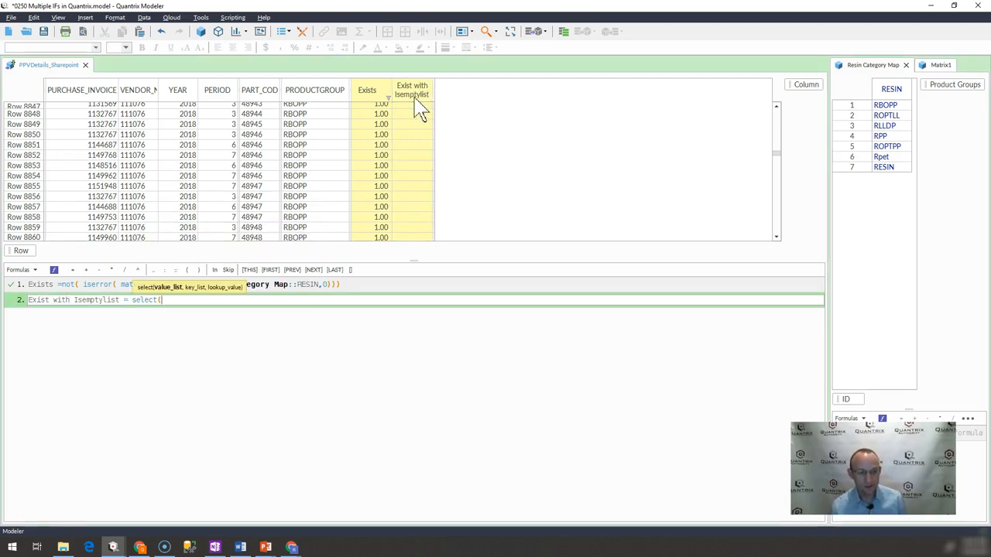
{"action": "left_click", "coordinate": [888, 89]}
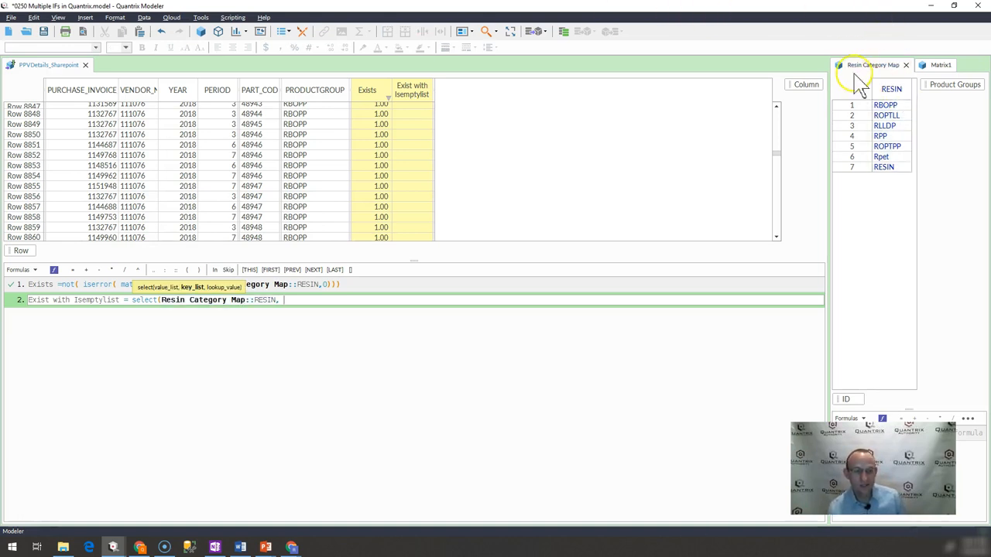
{"action": "left_click", "coordinate": [889, 88]}
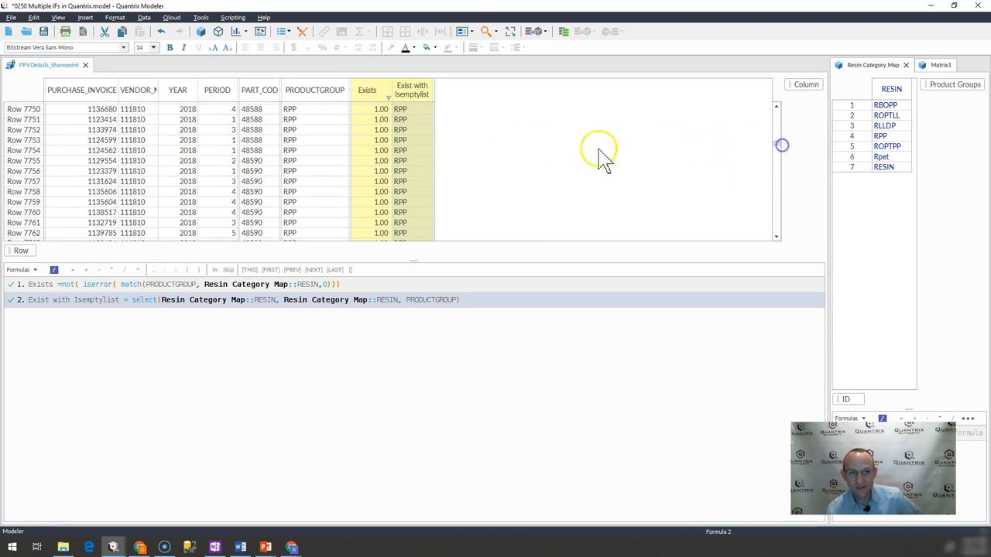
{"action": "left_click", "coordinate": [411, 171]}
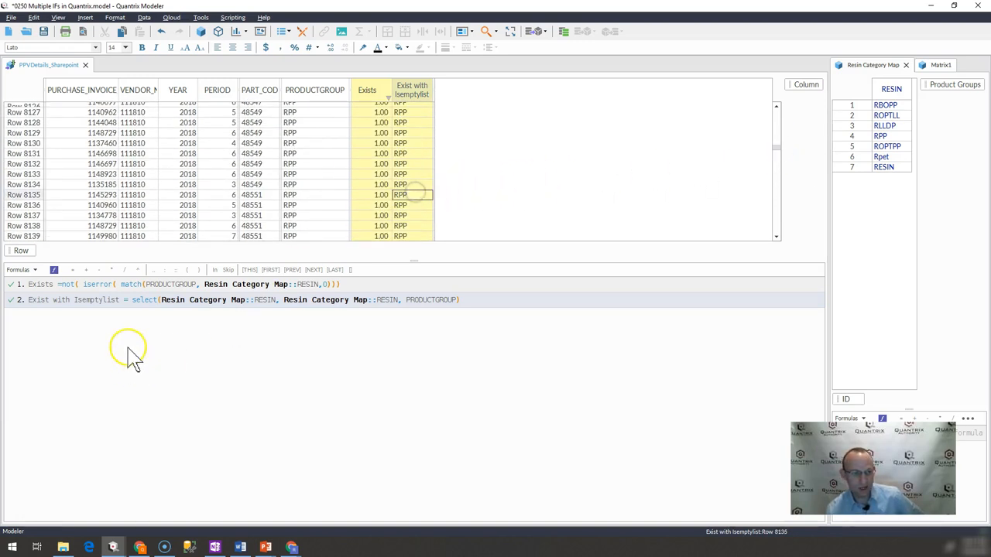
{"action": "left_click", "coordinate": [132, 299]}
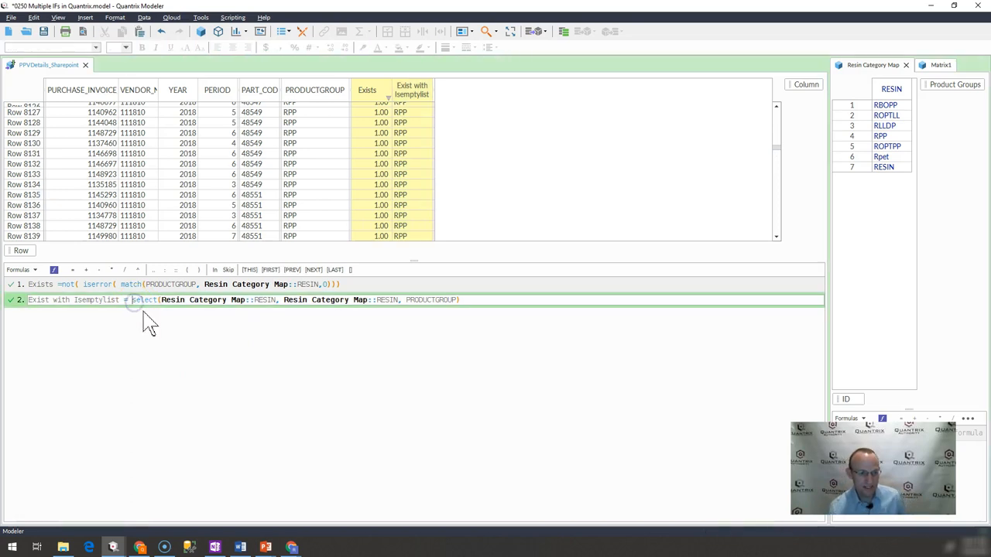
Wrap the SELECT formula in isemptylist() and open the Dependency Inspector.
{"action": "type", "text": "isemptylist("}
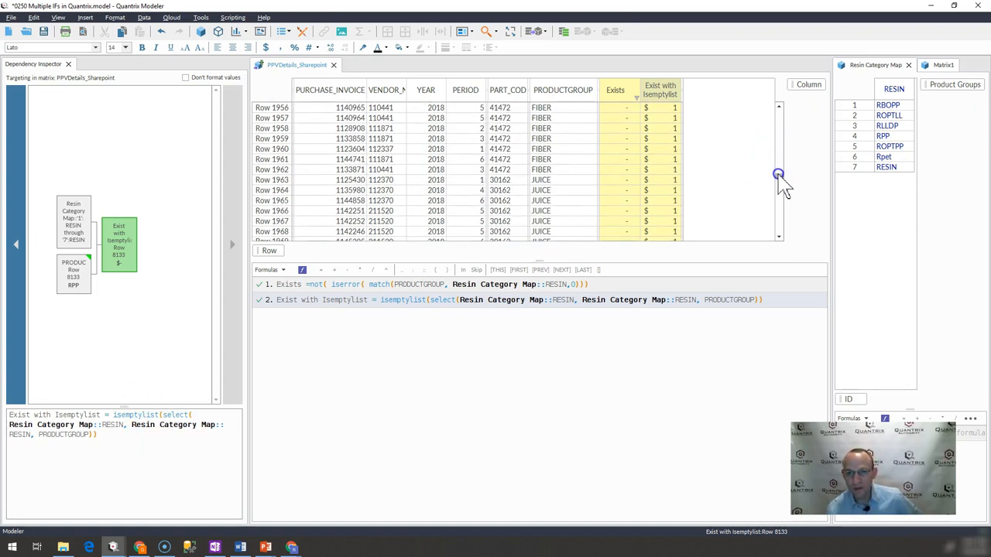
{"action": "left_click", "coordinate": [659, 200]}
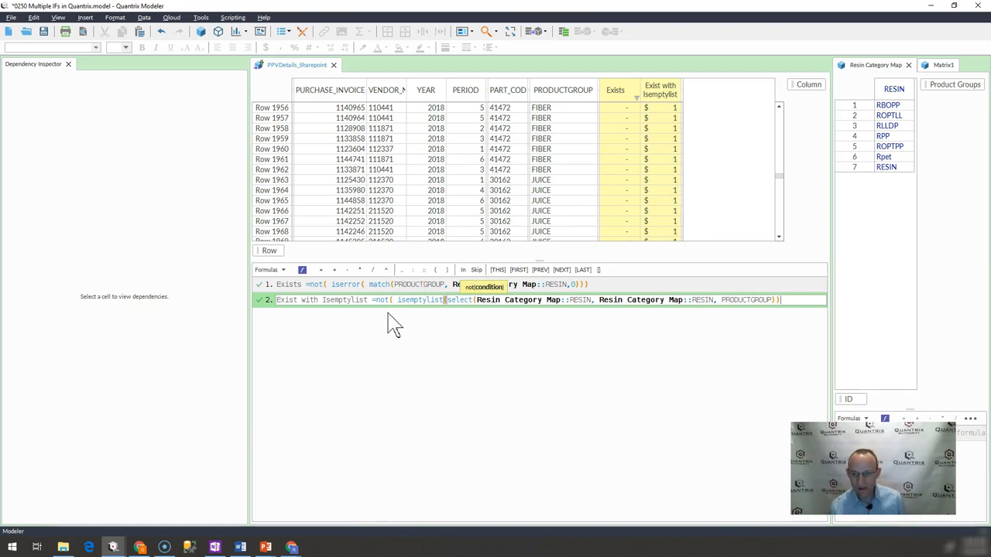
Discard the not() edit and inspect the dependencies of Row 1964's result.
{"action": "left_click", "coordinate": [660, 180]}
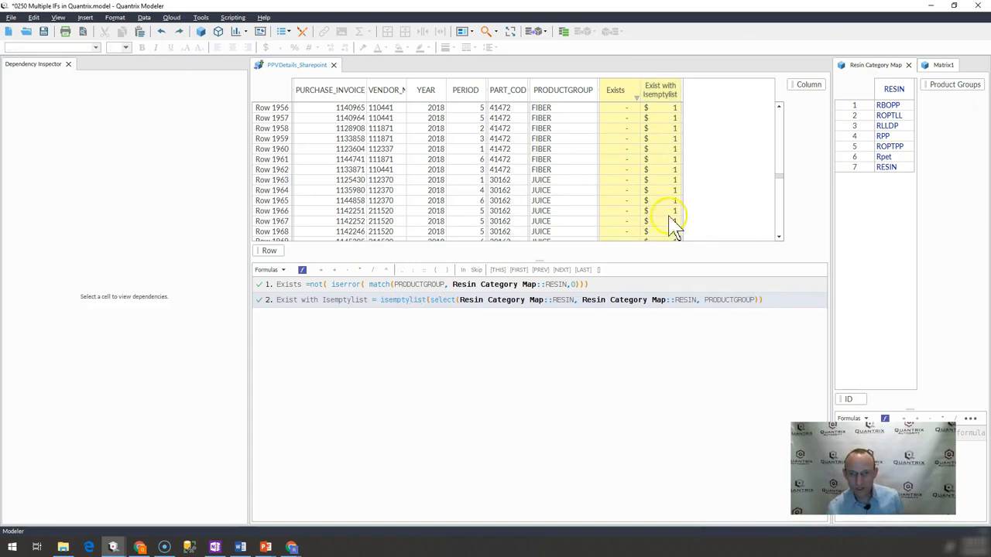
{"action": "left_click", "coordinate": [661, 210]}
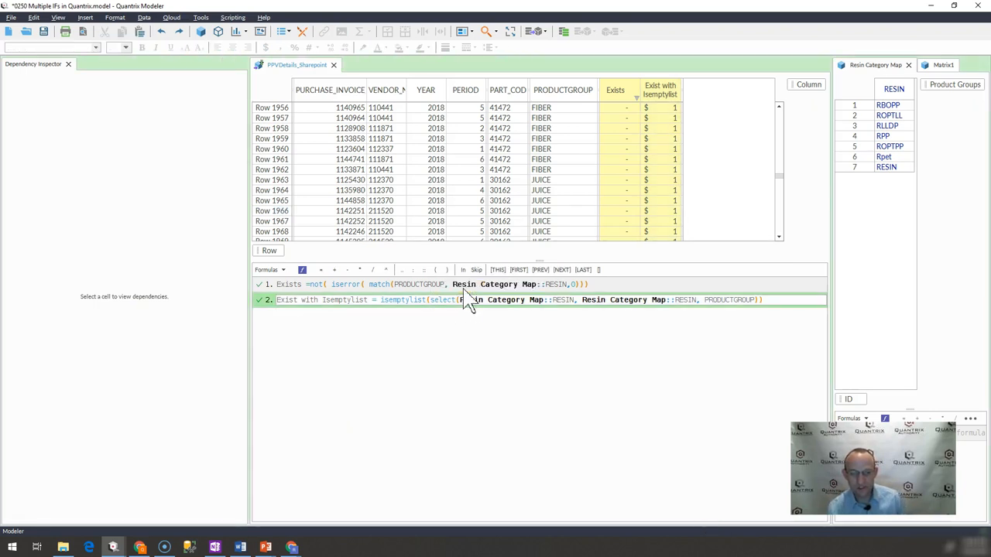
{"action": "left_click", "coordinate": [664, 190]}
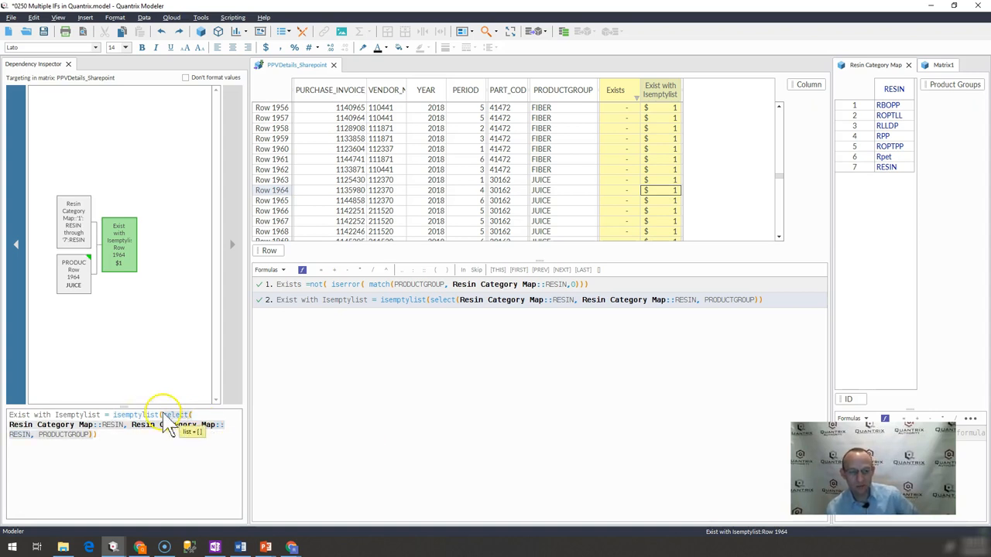
{"action": "mouse_move", "coordinate": [159, 431]}
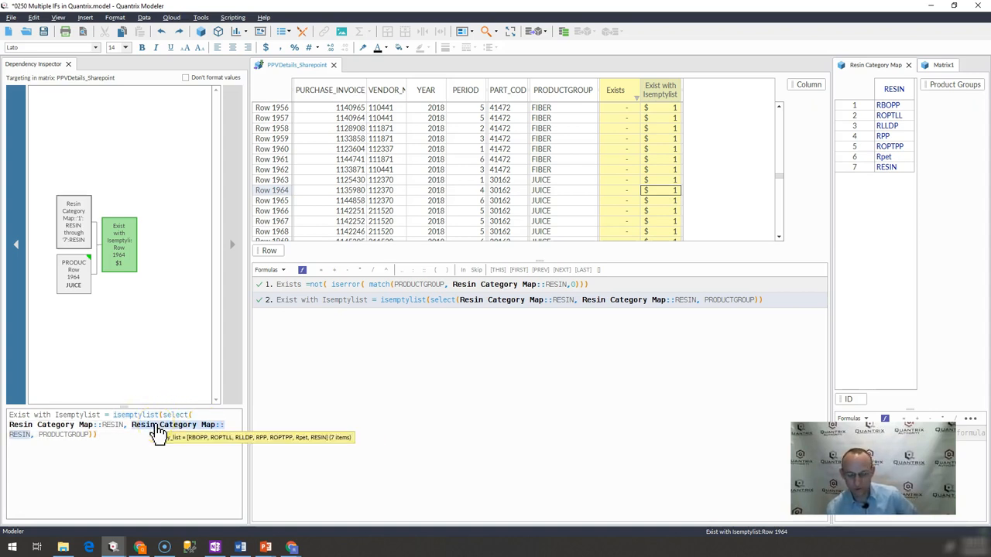